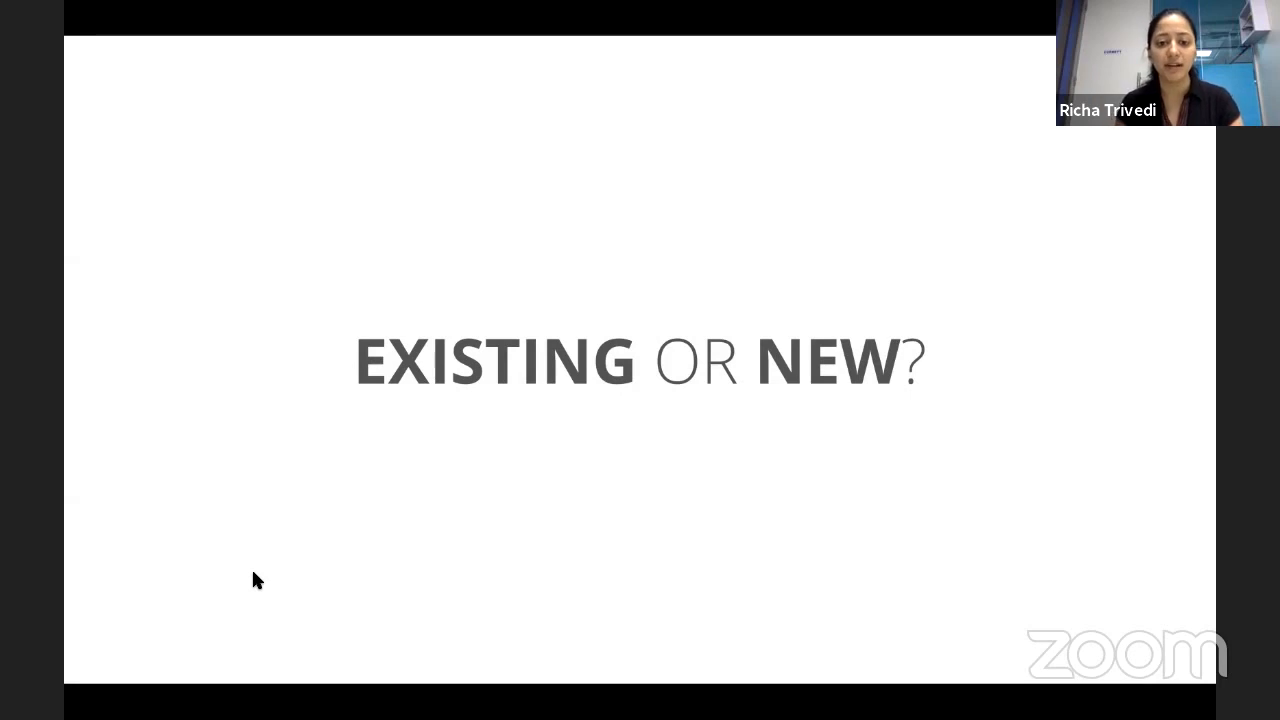
Advance through the story-mapping slides to the StoriesOnBoard story map example
key("Right")
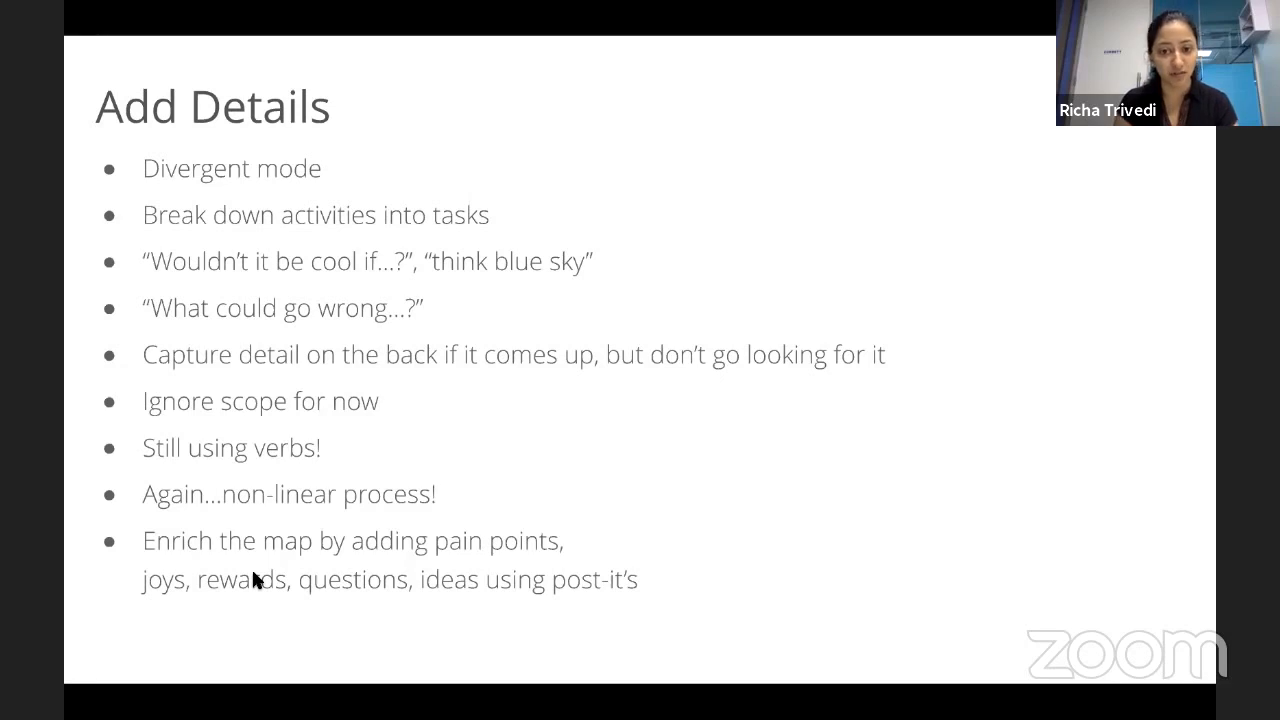
key("Right")
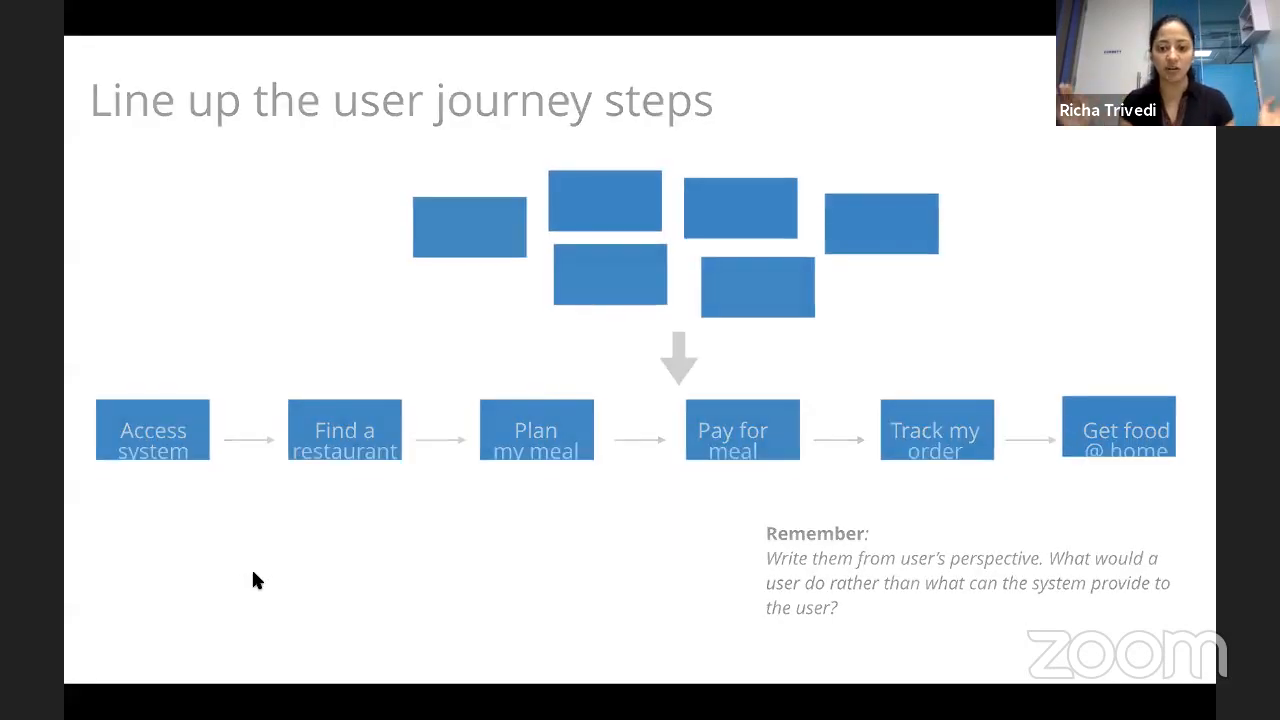
key("Right")
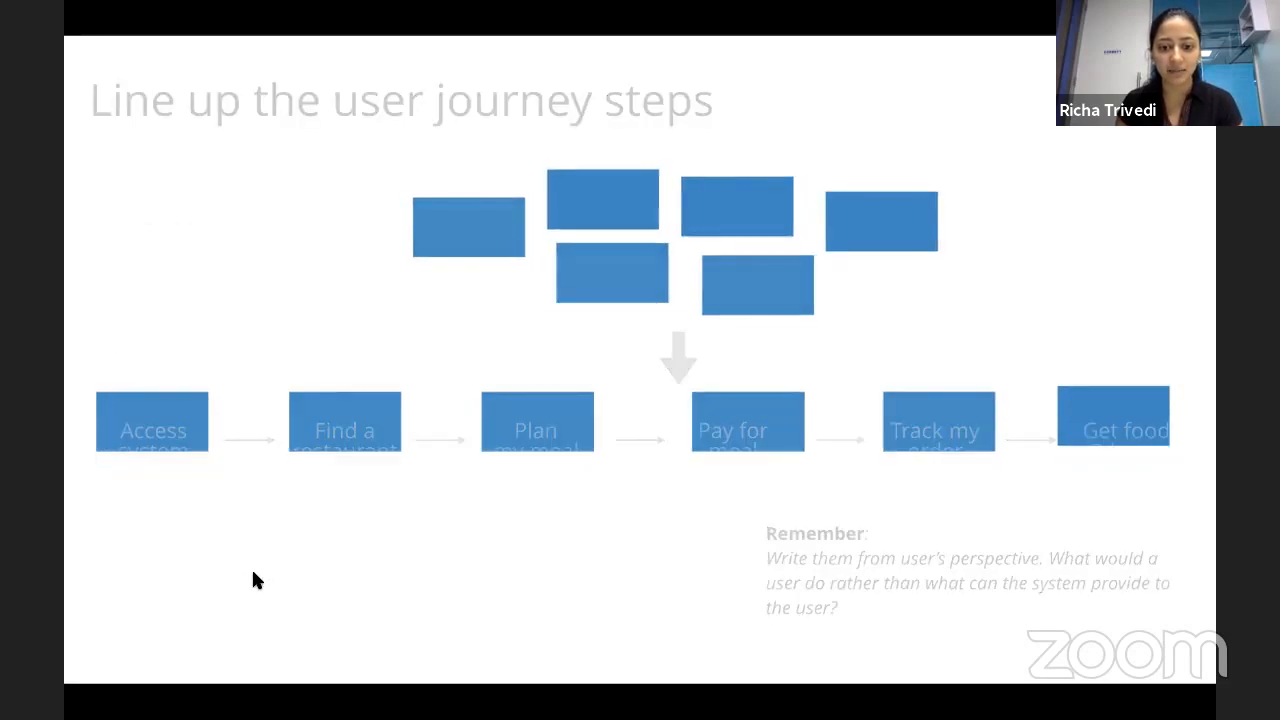
key("Right")
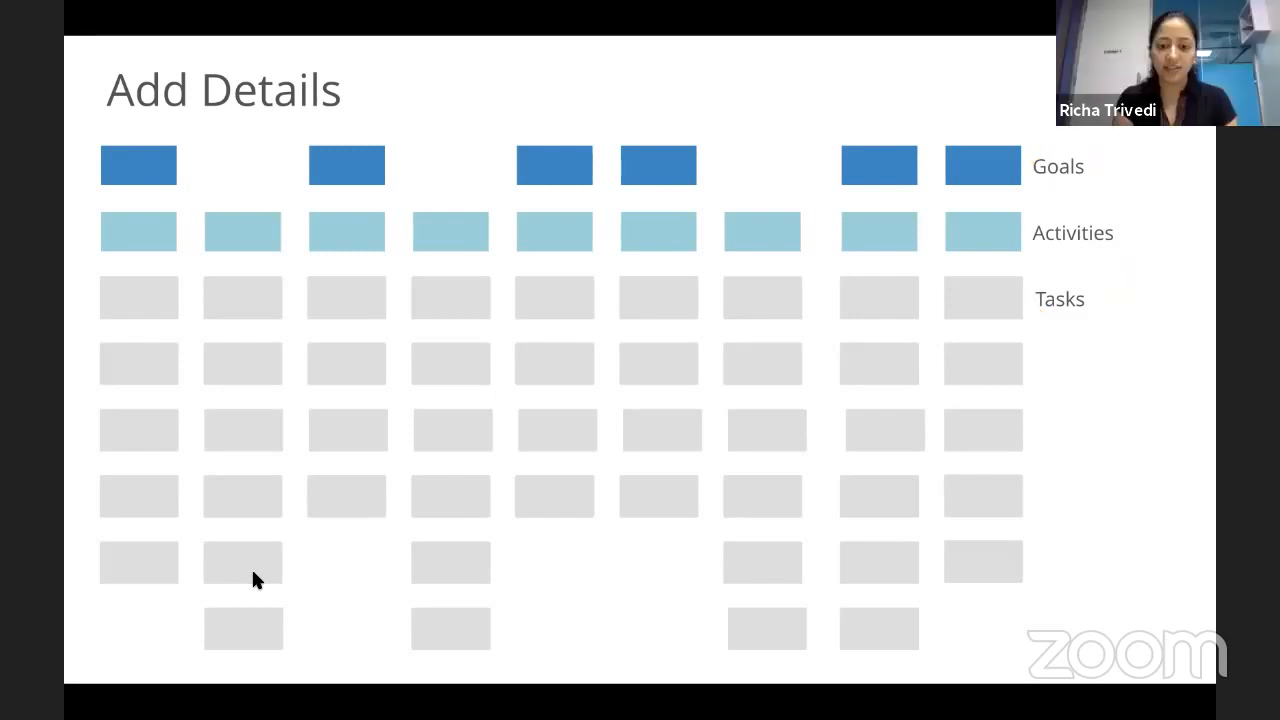
key("right")
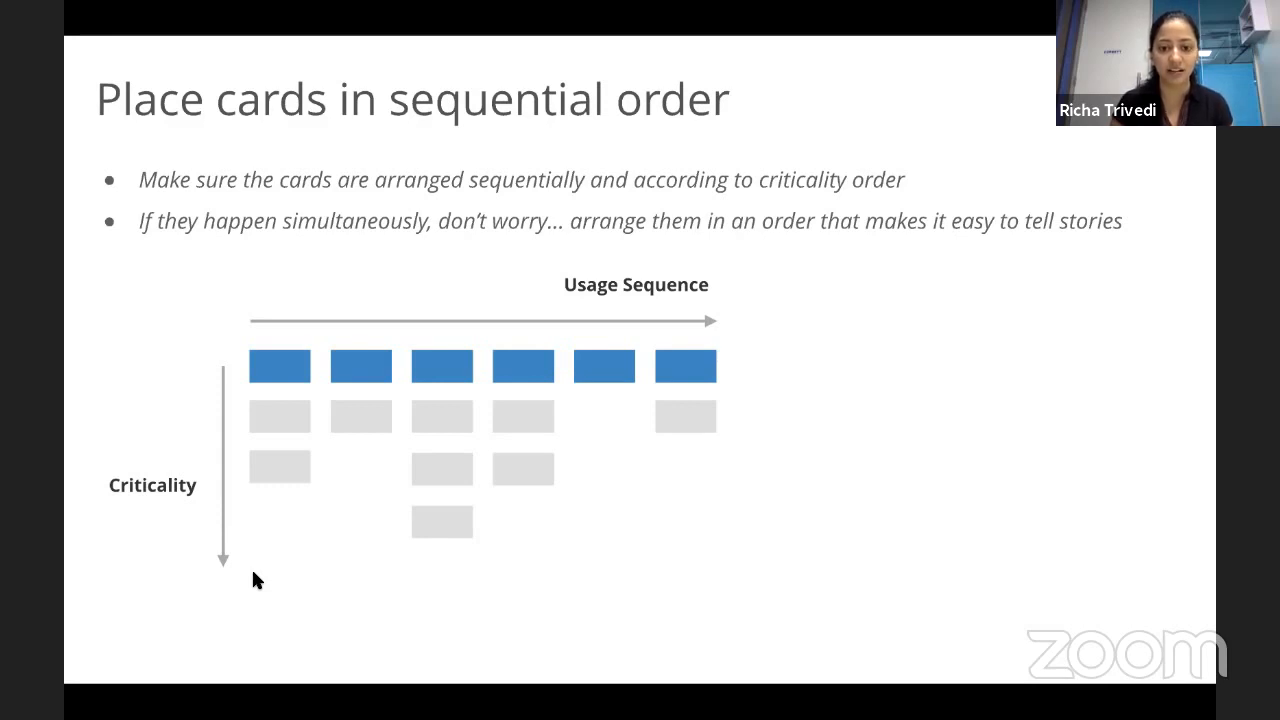
key("Right")
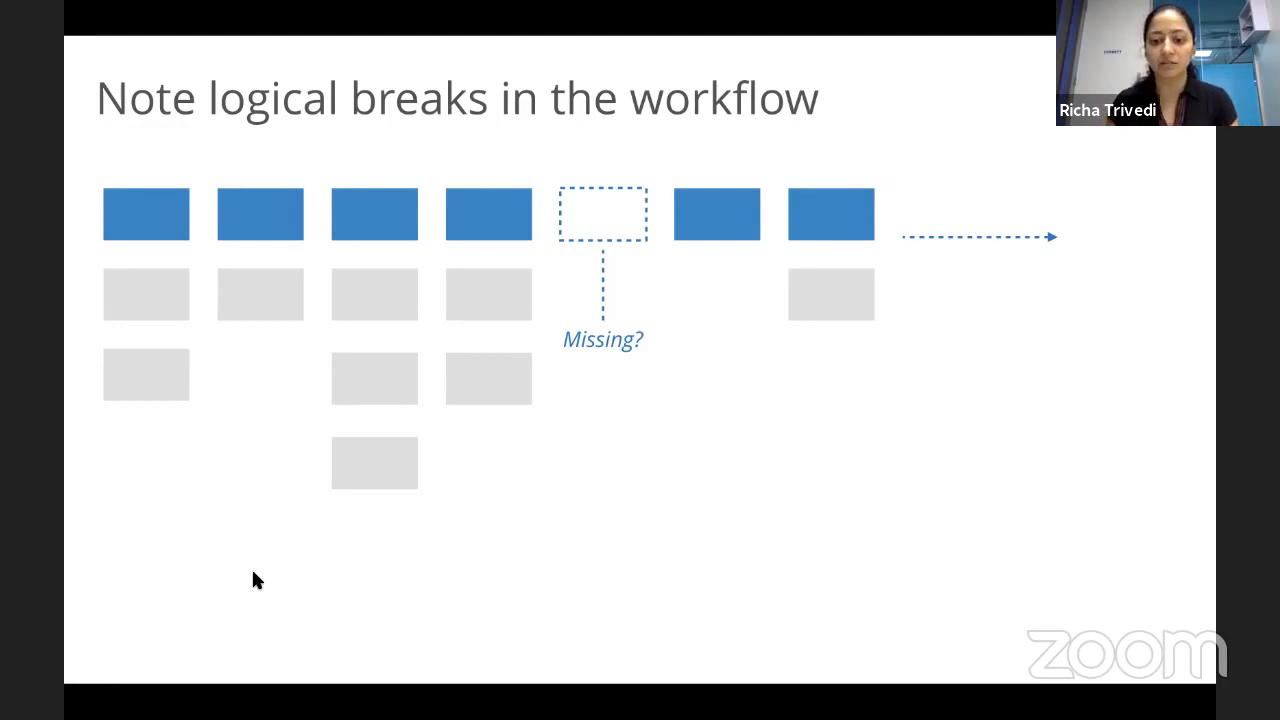
key("right")
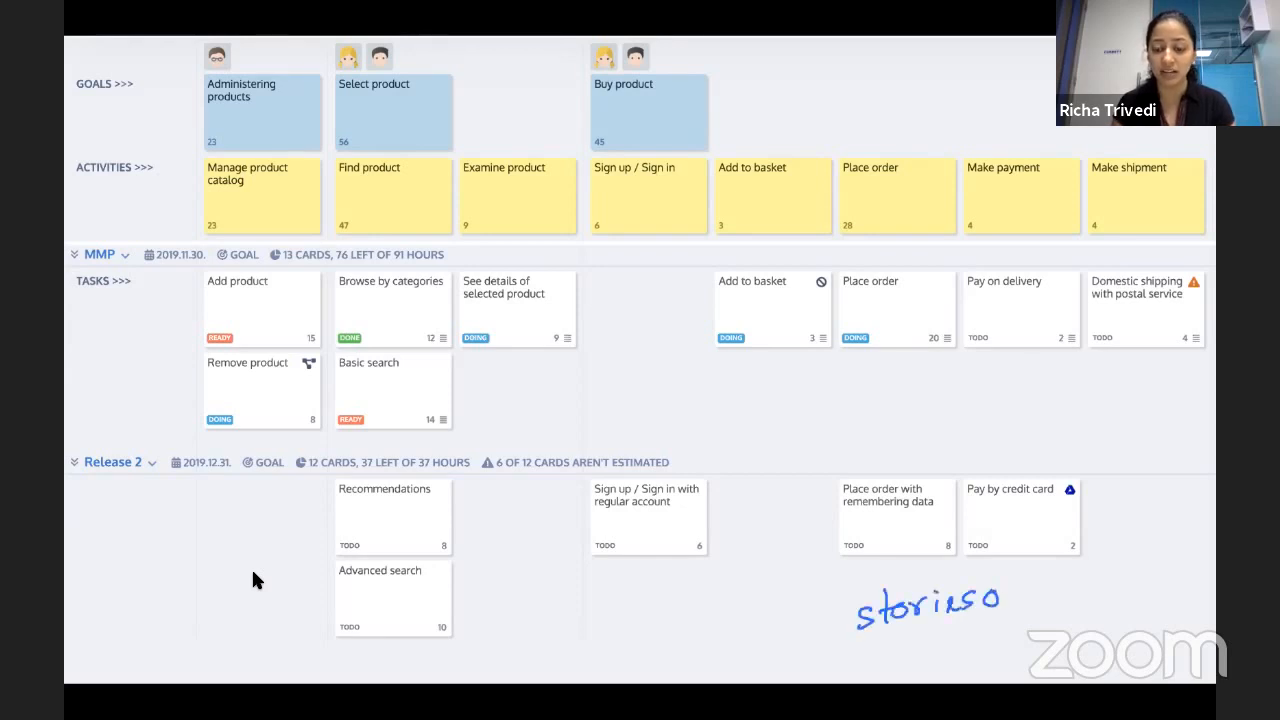
Annotate 'storiesonboard' and draw arrows linking Add to basket to the Buy product goal
type("onboard")
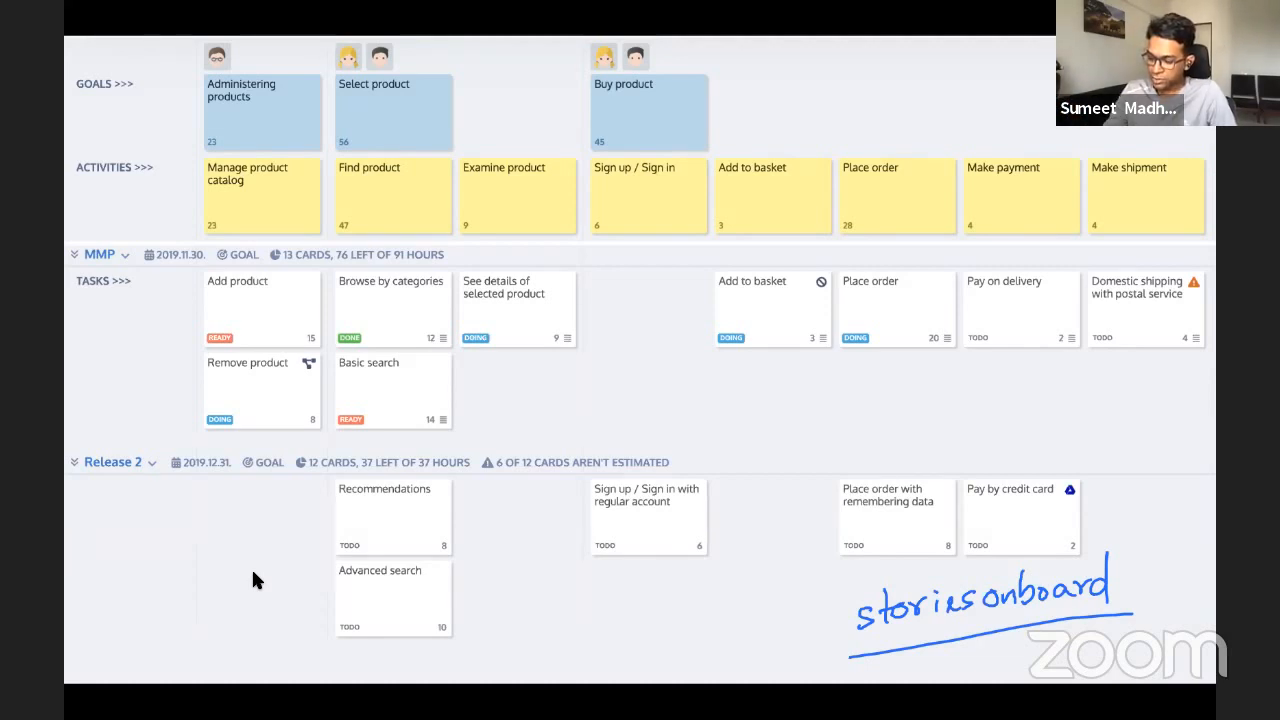
left_click_drag(650, 344, 704, 316)
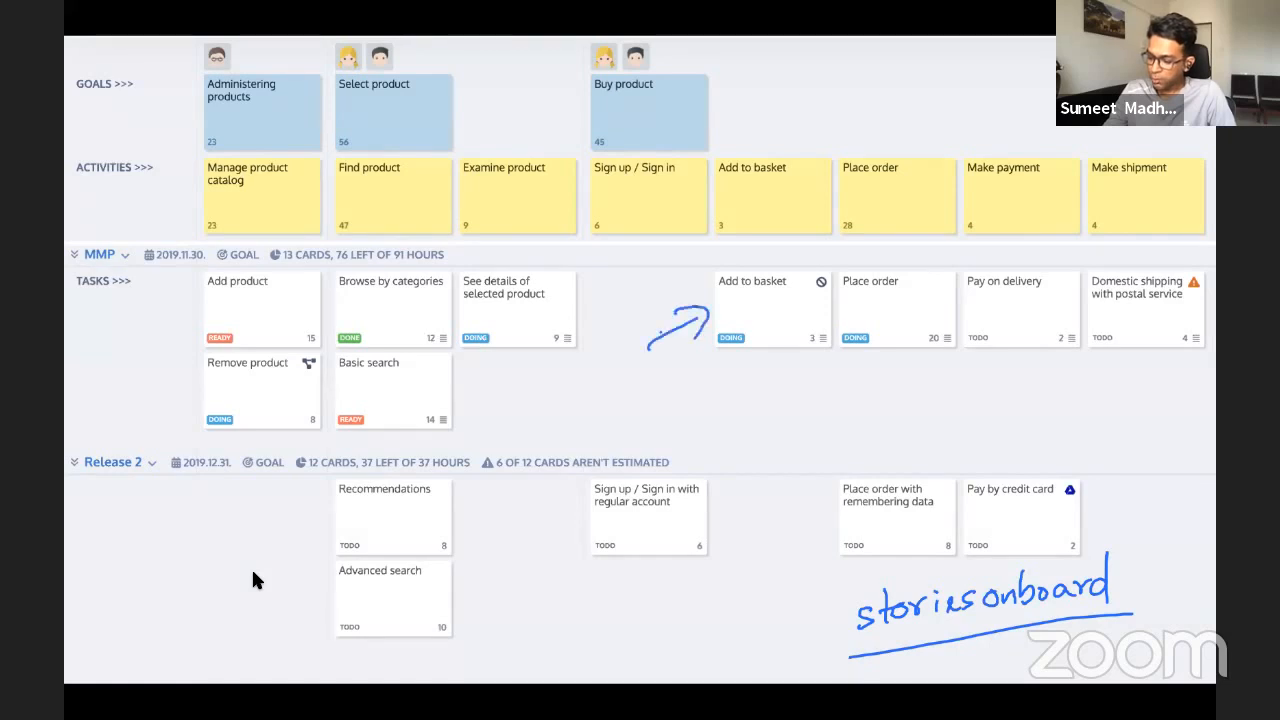
left_click_drag(760, 290, 690, 124)
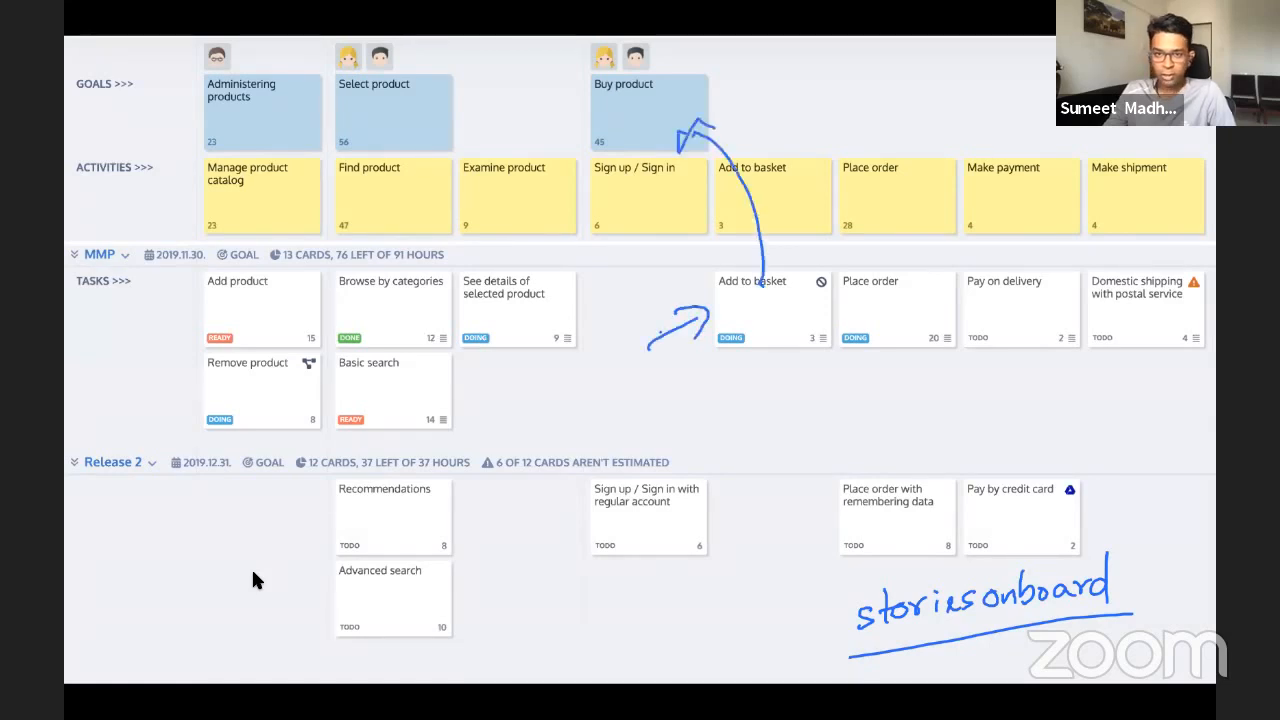